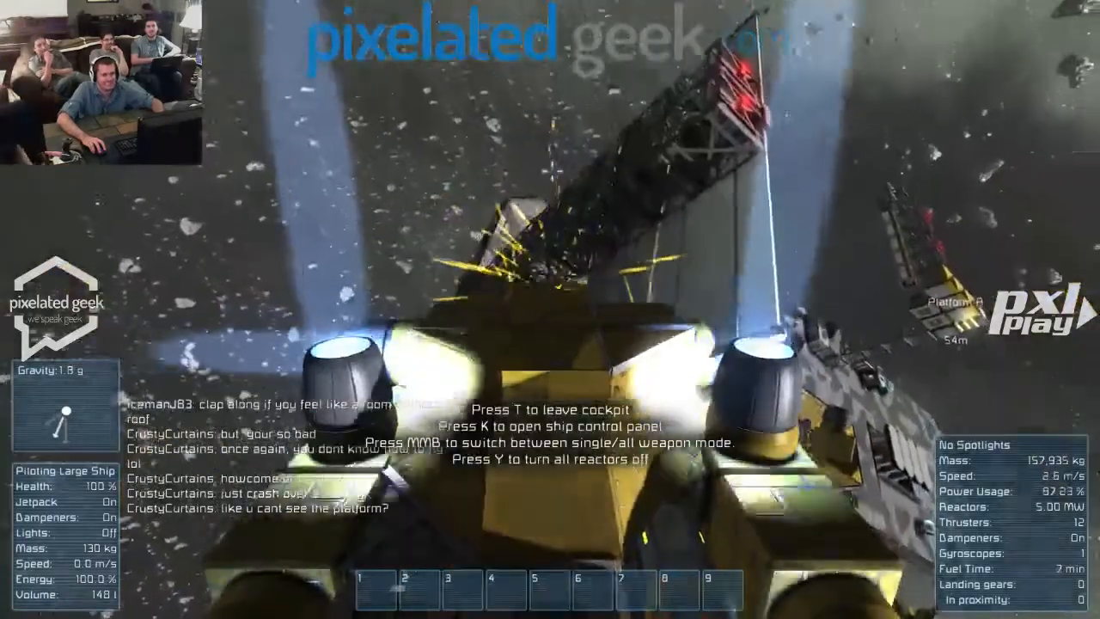
# Leave the large ship's cockpit and bring up the pause menu.
pyautogui.press('t')
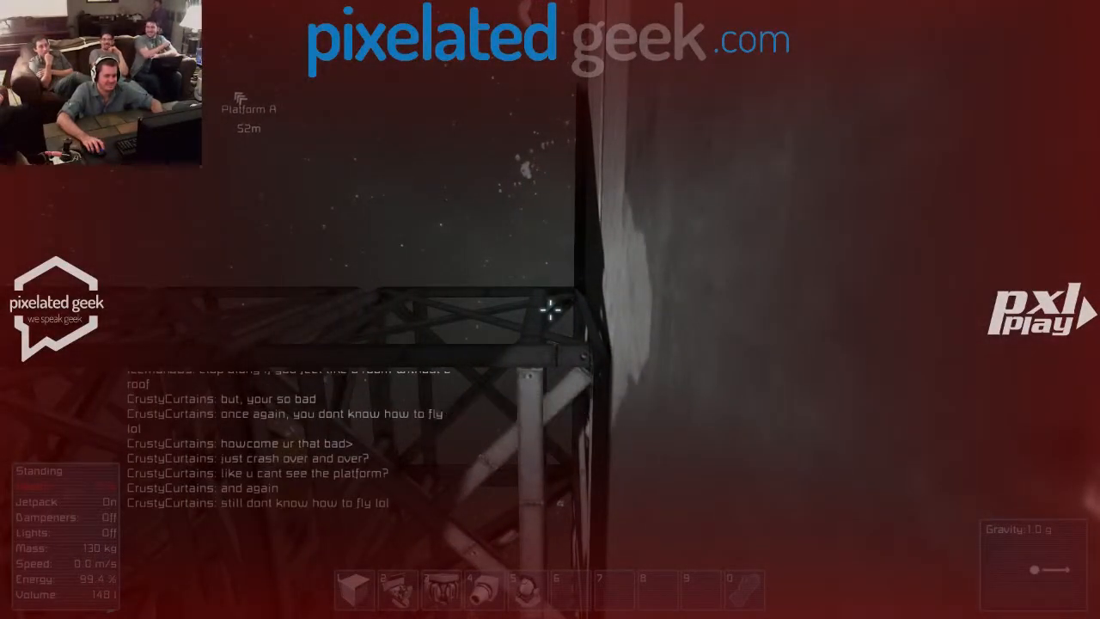
pyautogui.press('Escape')
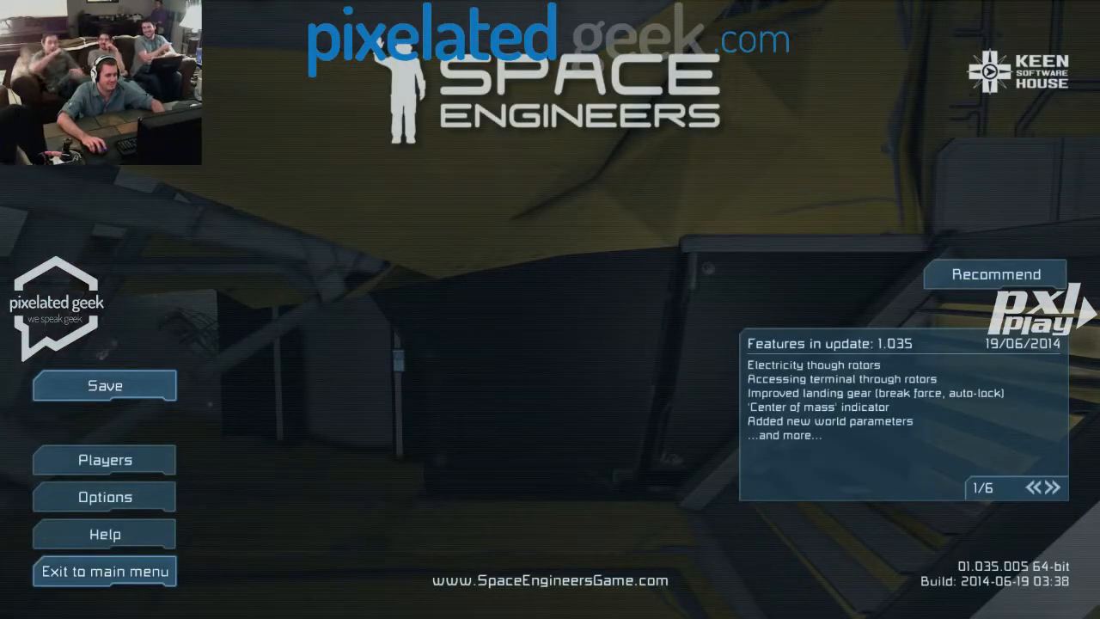
# Exit to the main menu, refresh the Join World server list and join a chosen server.
pyautogui.click(105, 570)
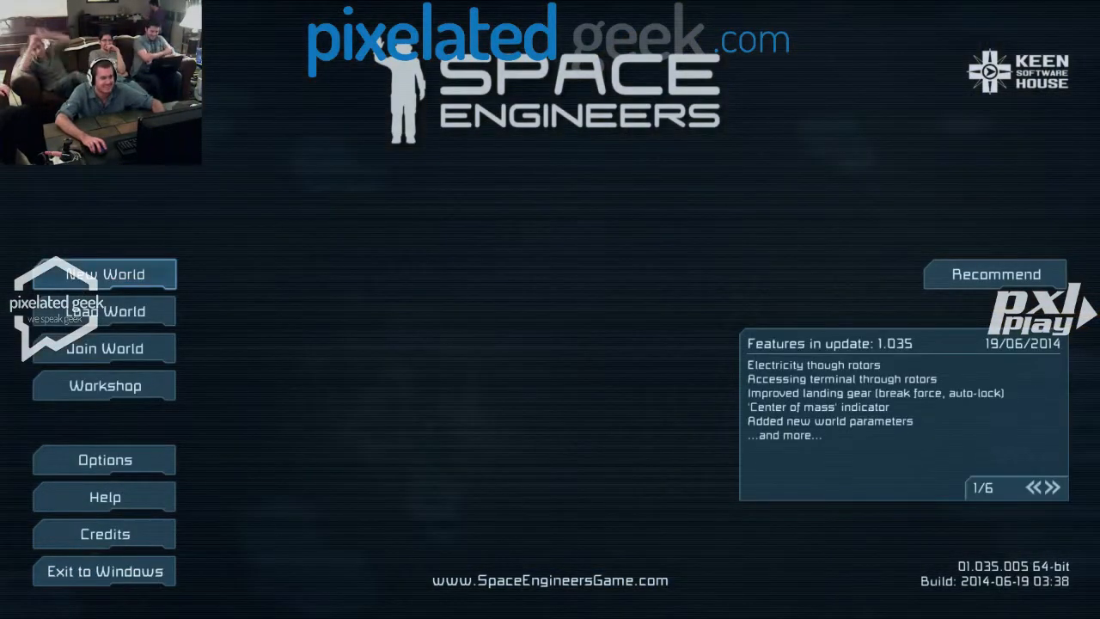
pyautogui.click(103, 347)
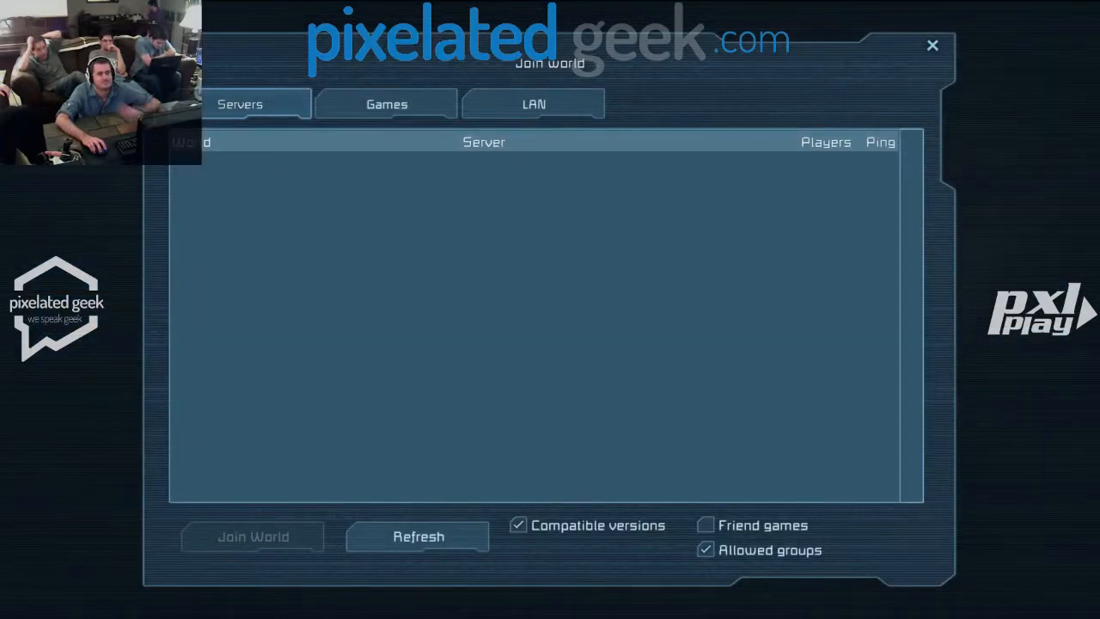
pyautogui.click(419, 536)
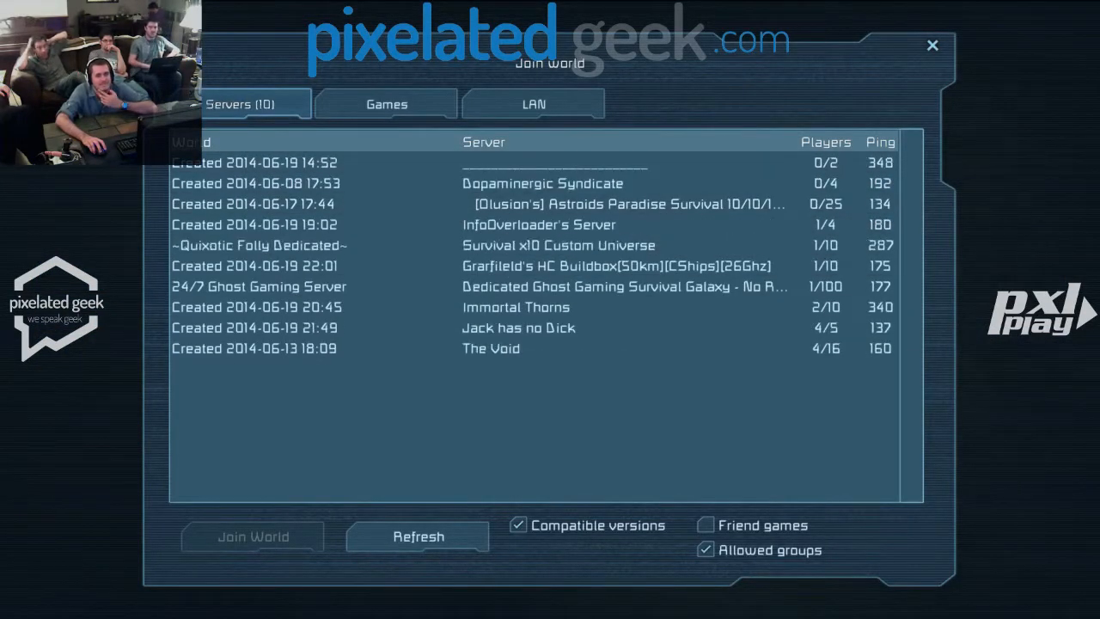
pyautogui.click(420, 536)
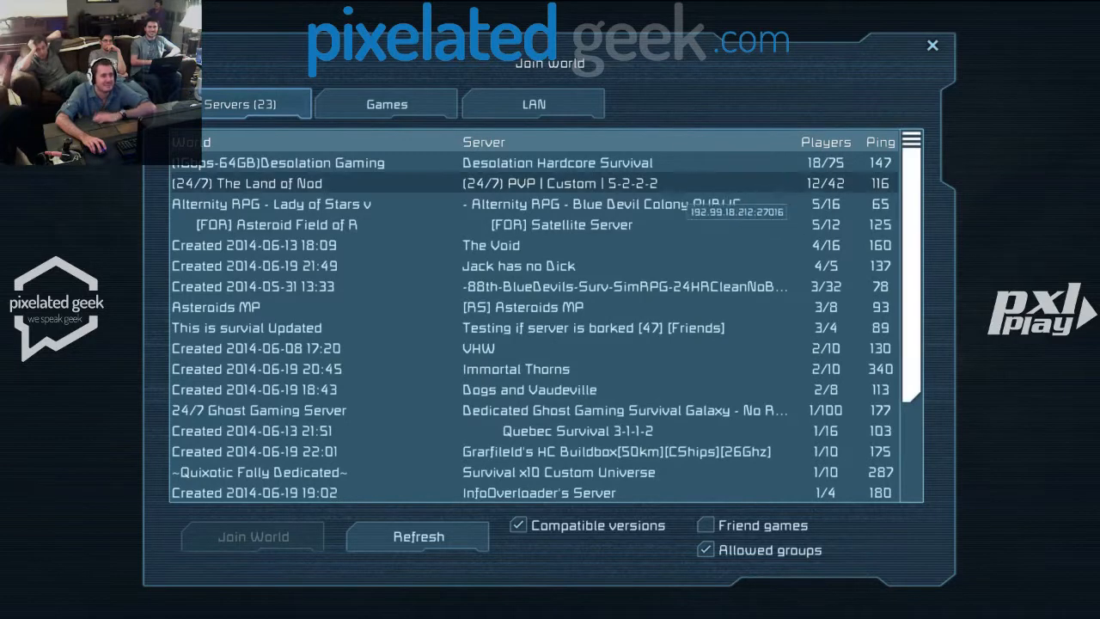
pyautogui.click(420, 537)
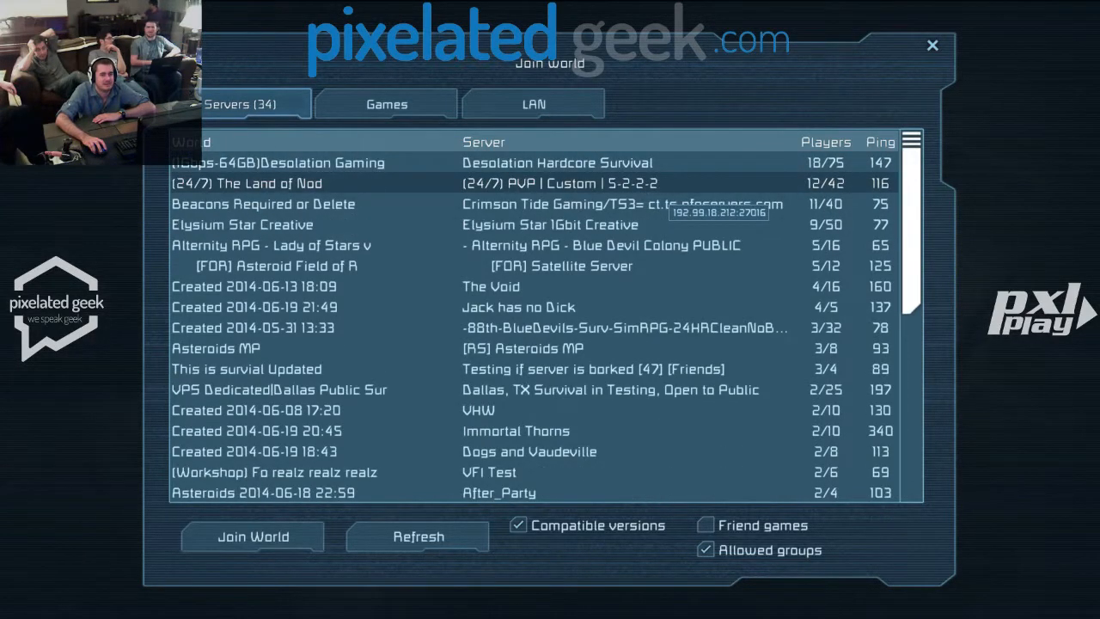
pyautogui.click(251, 536)
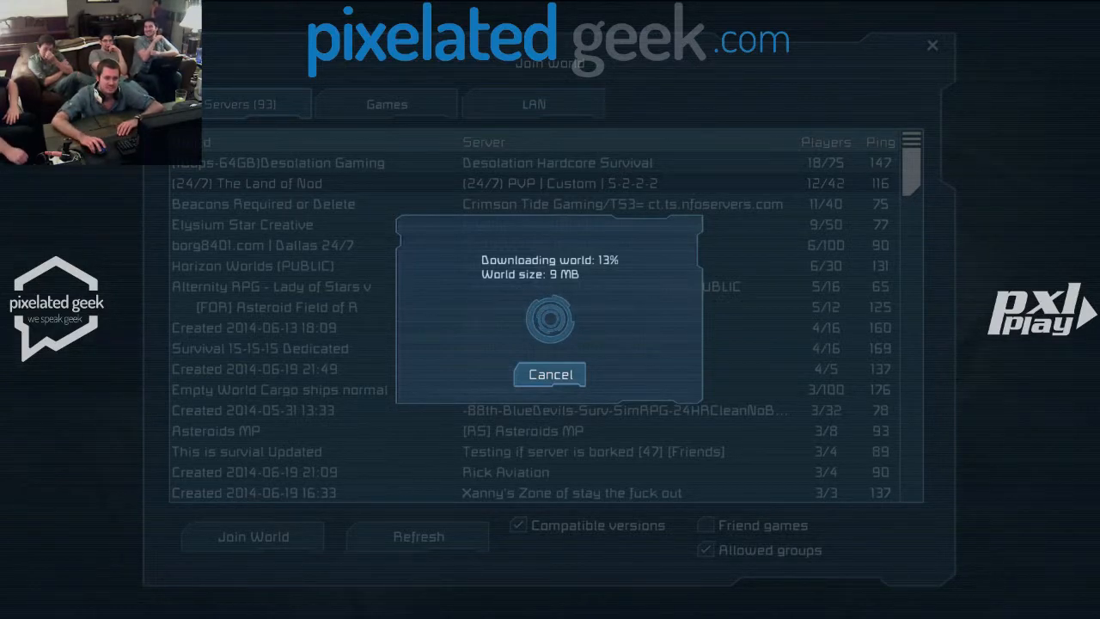
# Cancel the world download, refresh the server list until it fills, then attempt to join a server.
pyautogui.click(550, 375)
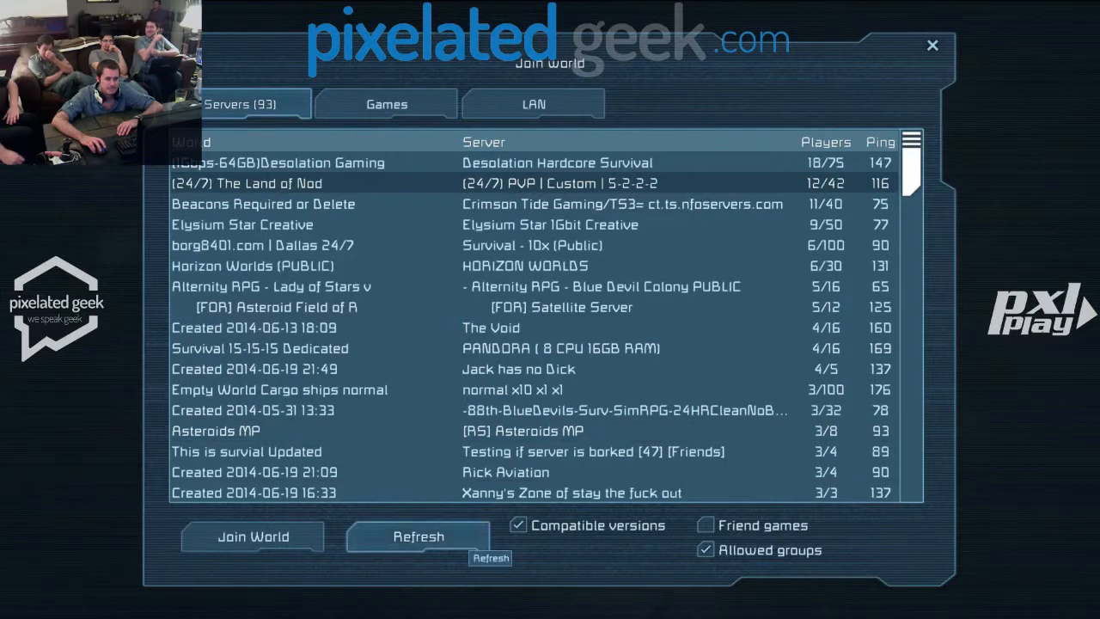
pyautogui.click(418, 536)
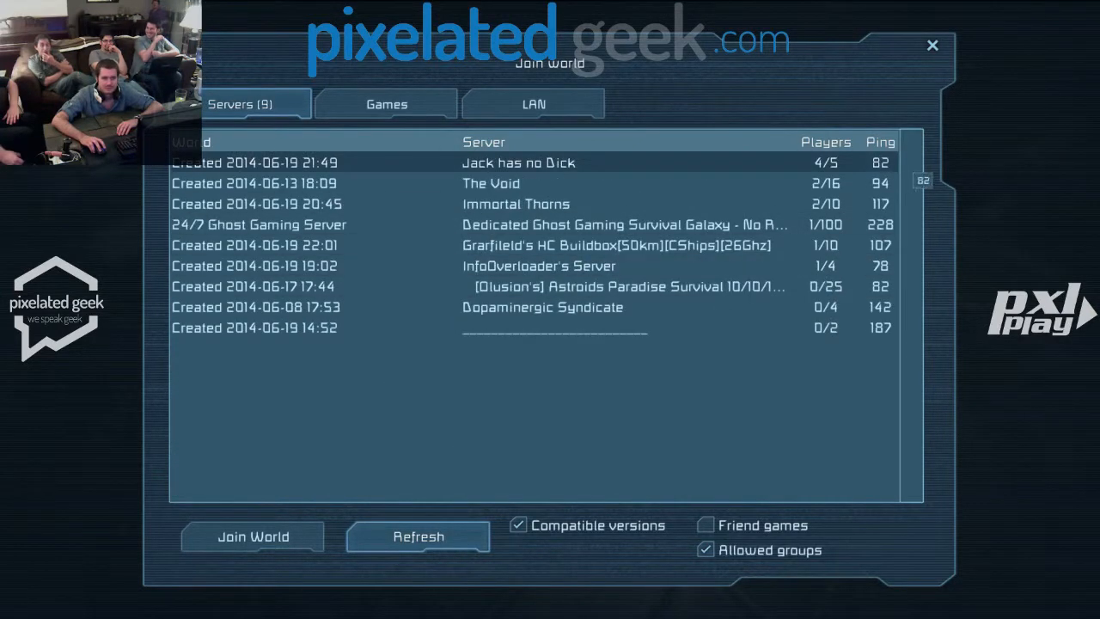
pyautogui.click(420, 536)
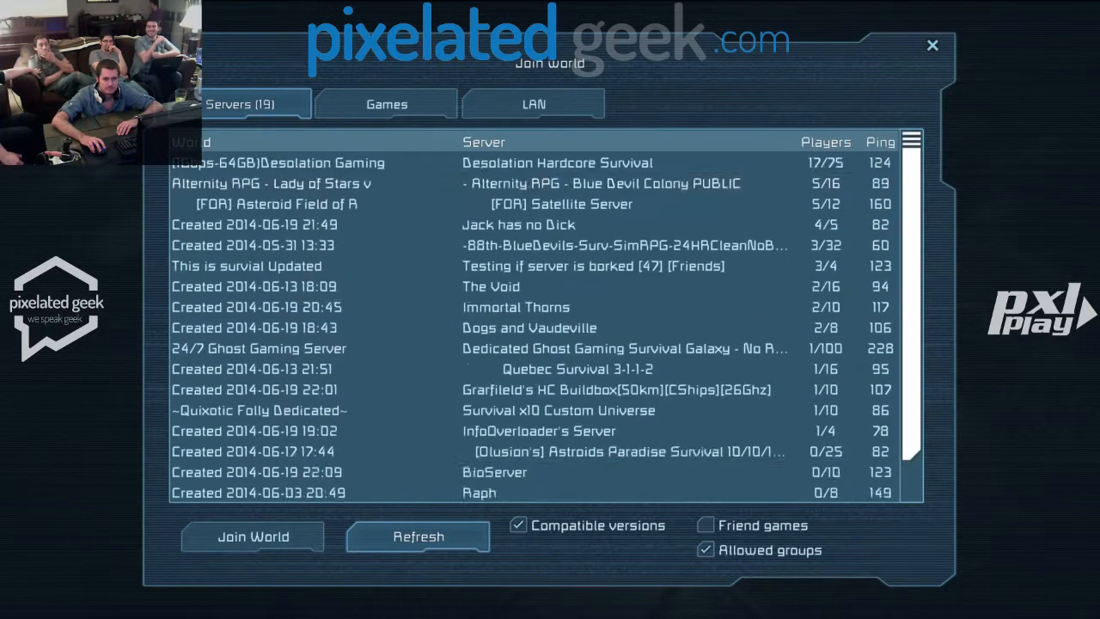
pyautogui.click(420, 536)
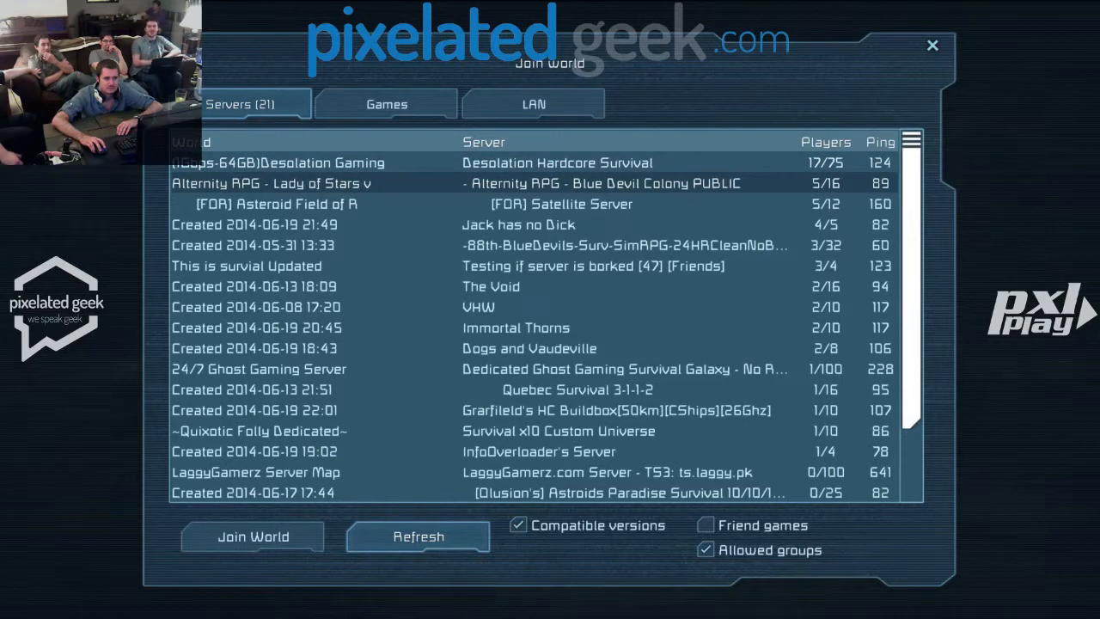
pyautogui.click(418, 536)
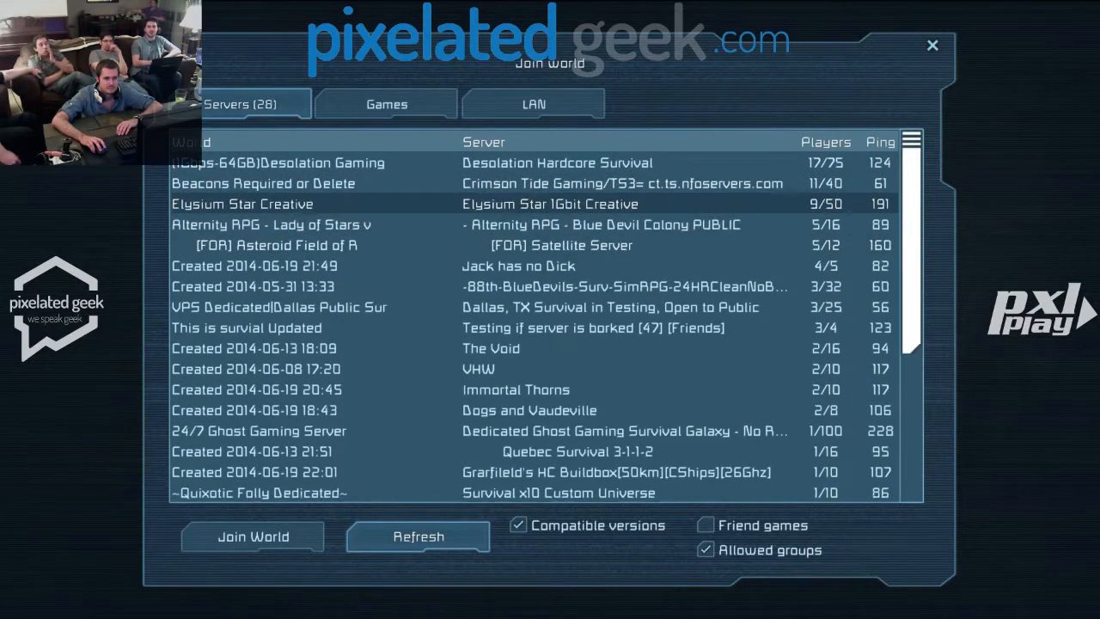
pyautogui.click(419, 537)
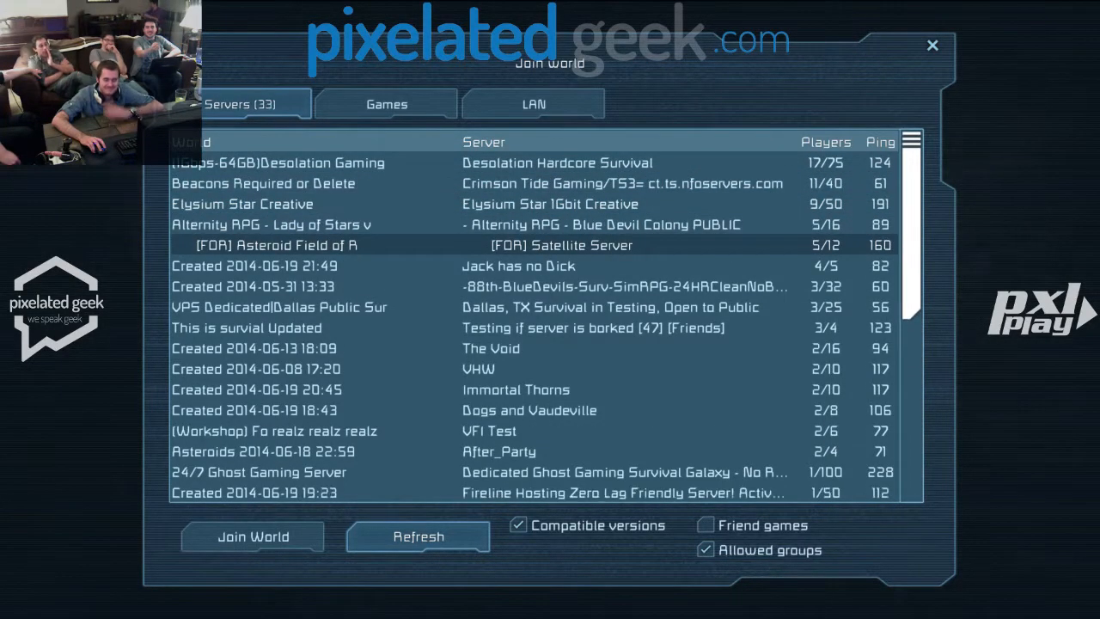
pyautogui.click(420, 536)
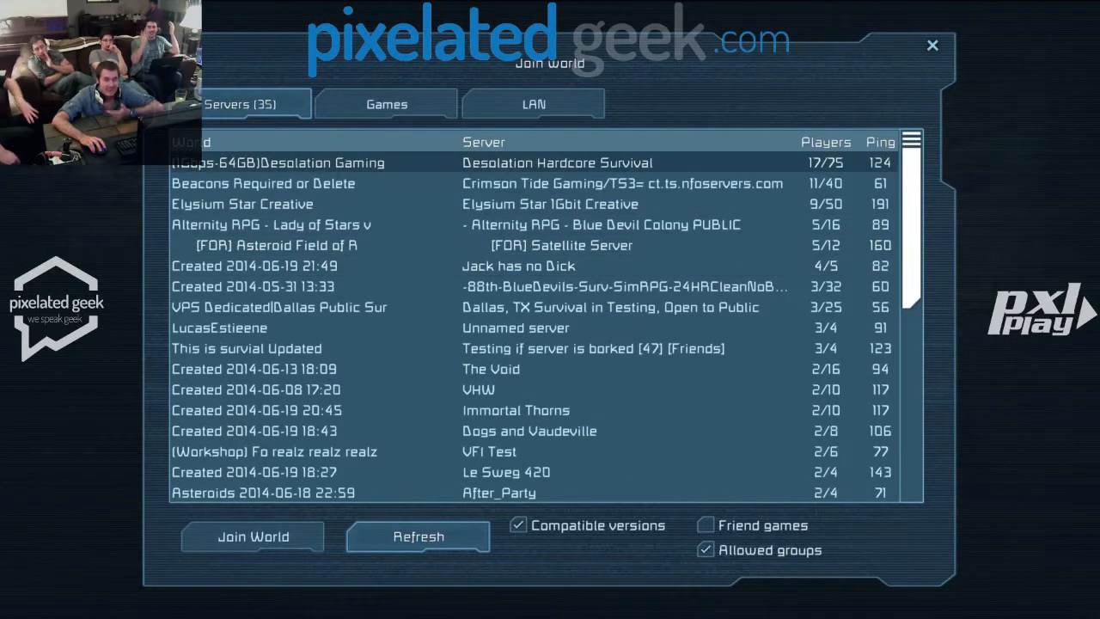
pyautogui.click(419, 536)
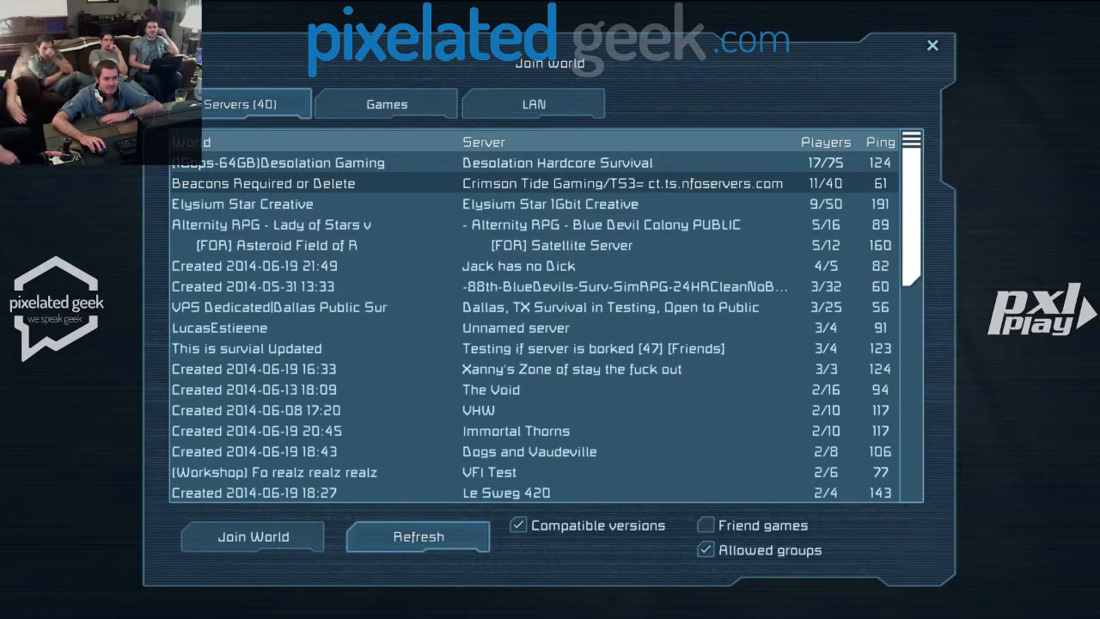
pyautogui.click(251, 537)
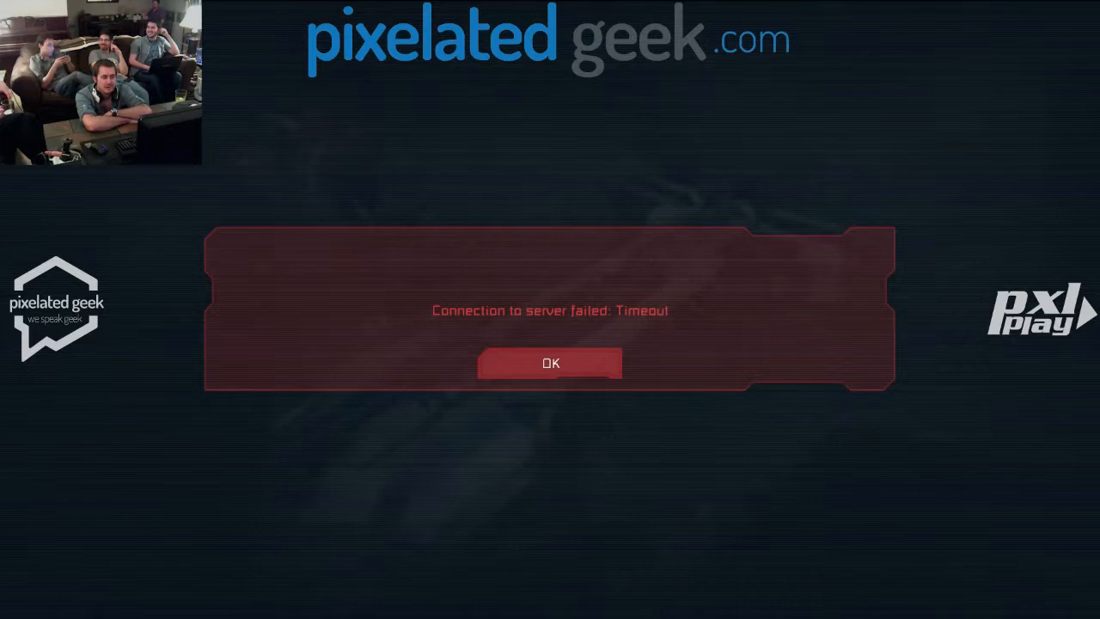
# Dismiss the timeout error and refresh the server list until it shows 37 servers.
pyautogui.click(550, 361)
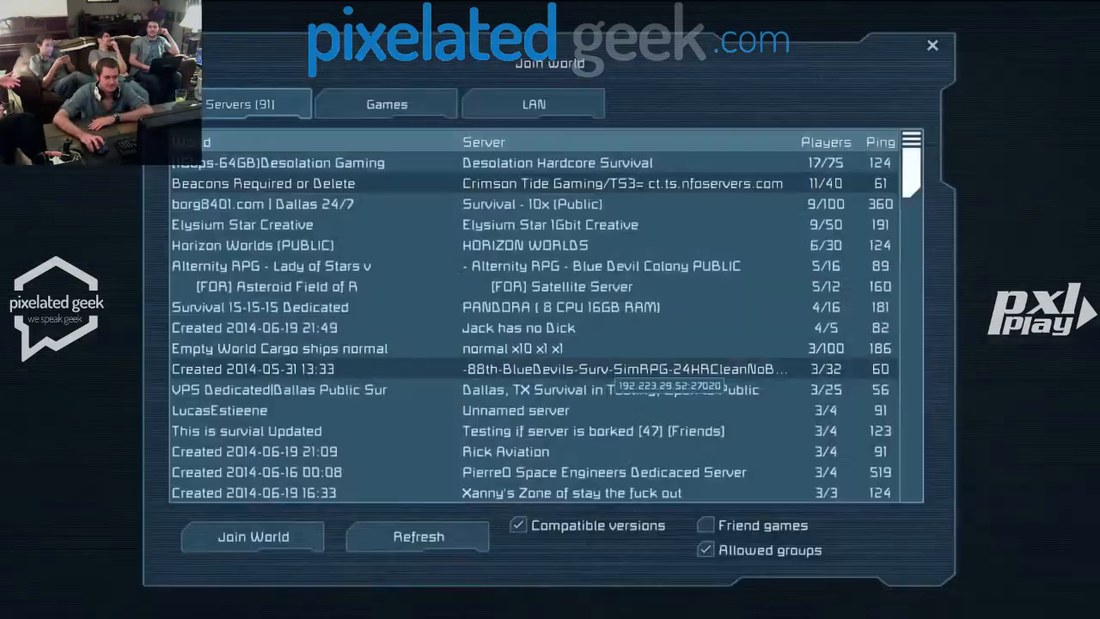
pyautogui.click(419, 536)
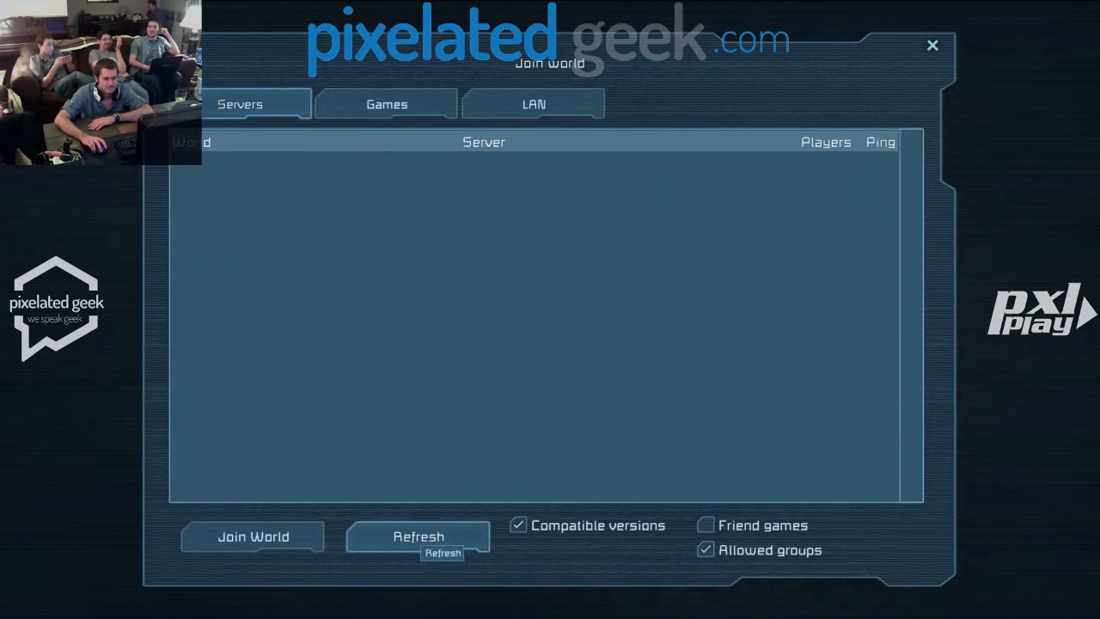
pyautogui.click(417, 536)
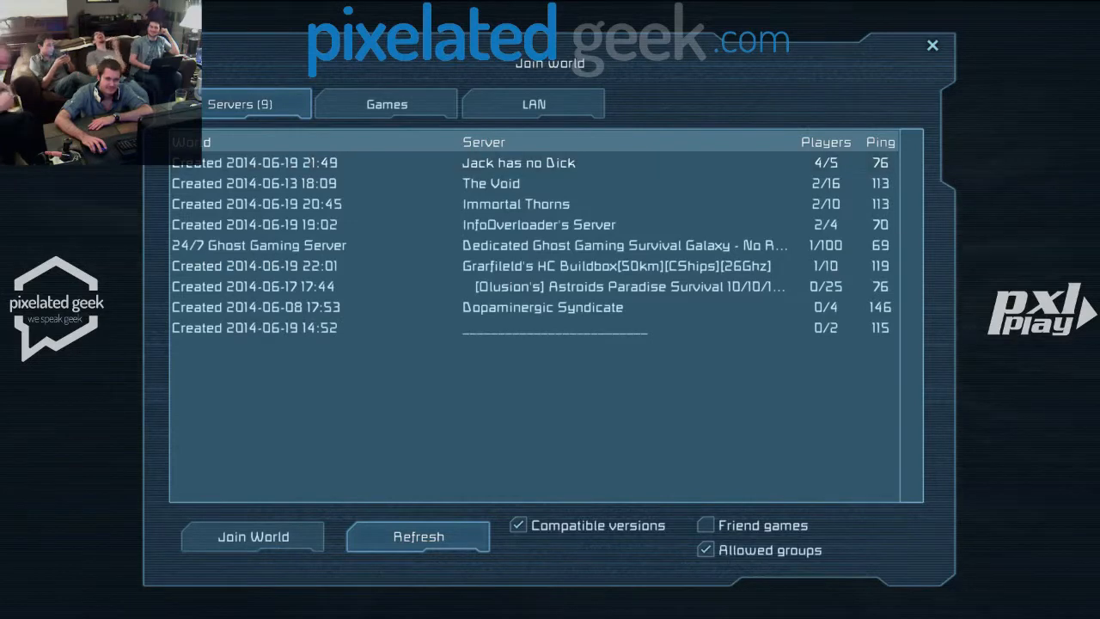
pyautogui.click(417, 536)
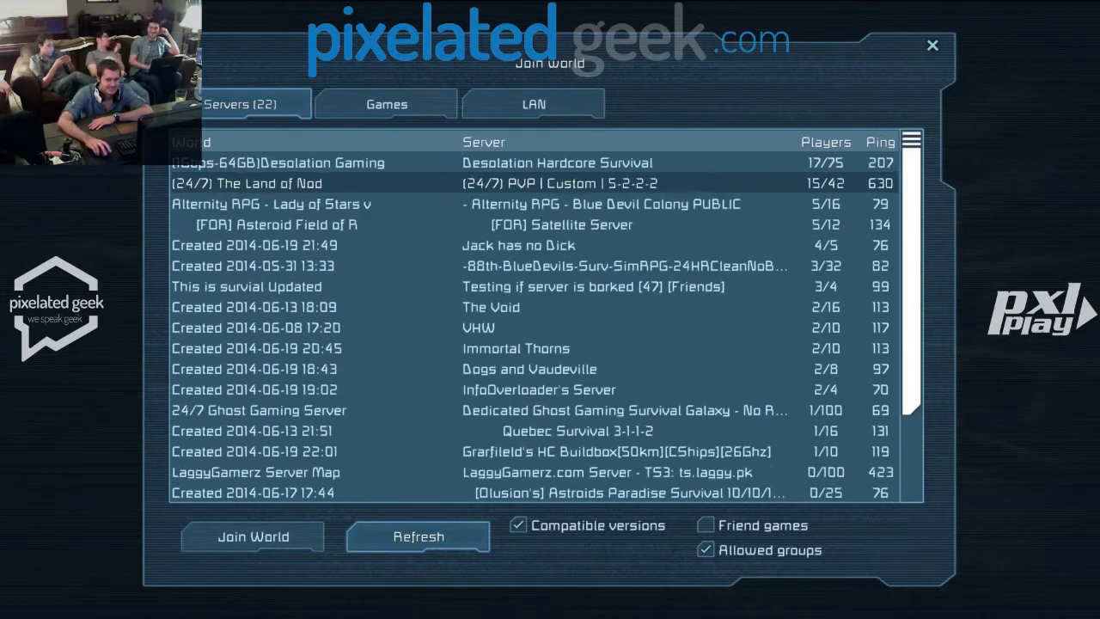
pyautogui.click(417, 536)
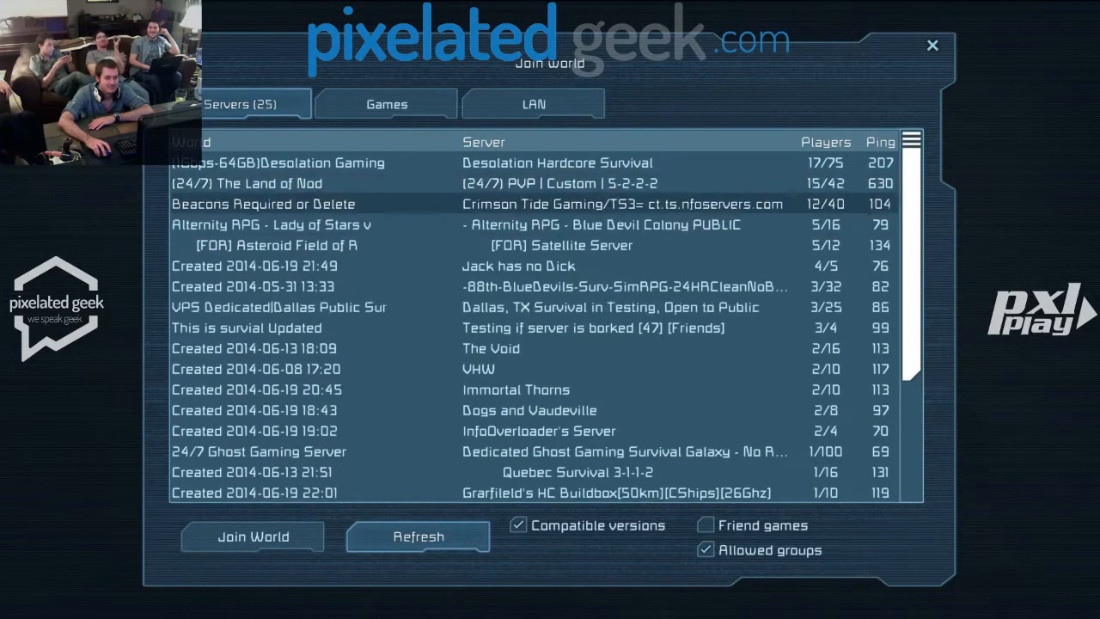
pyautogui.click(420, 536)
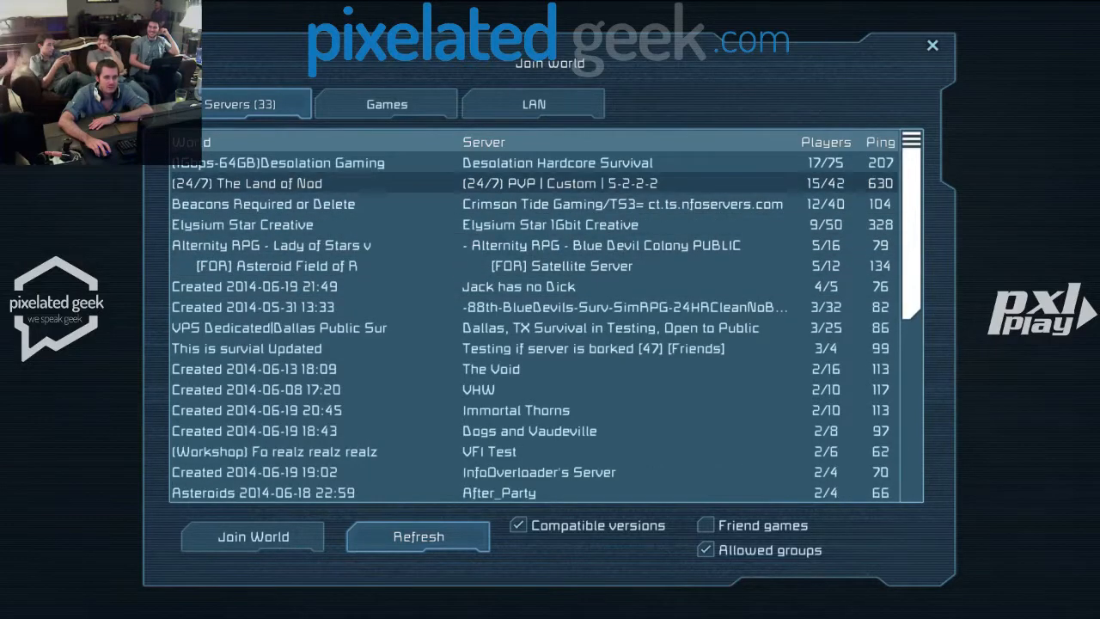
pyautogui.click(417, 537)
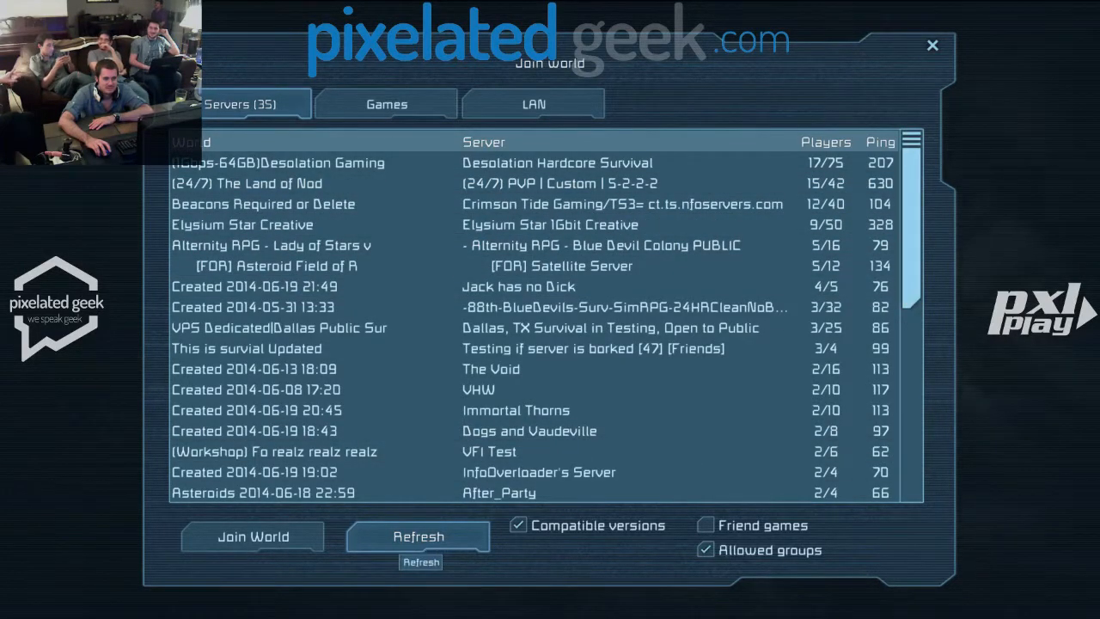
pyautogui.click(418, 536)
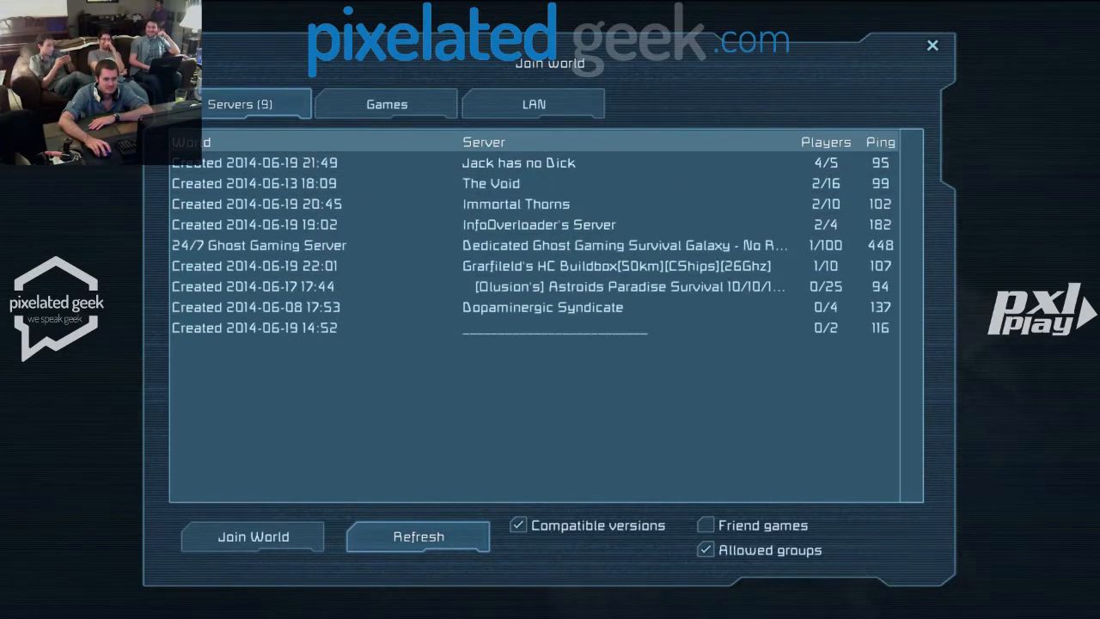
pyautogui.click(418, 537)
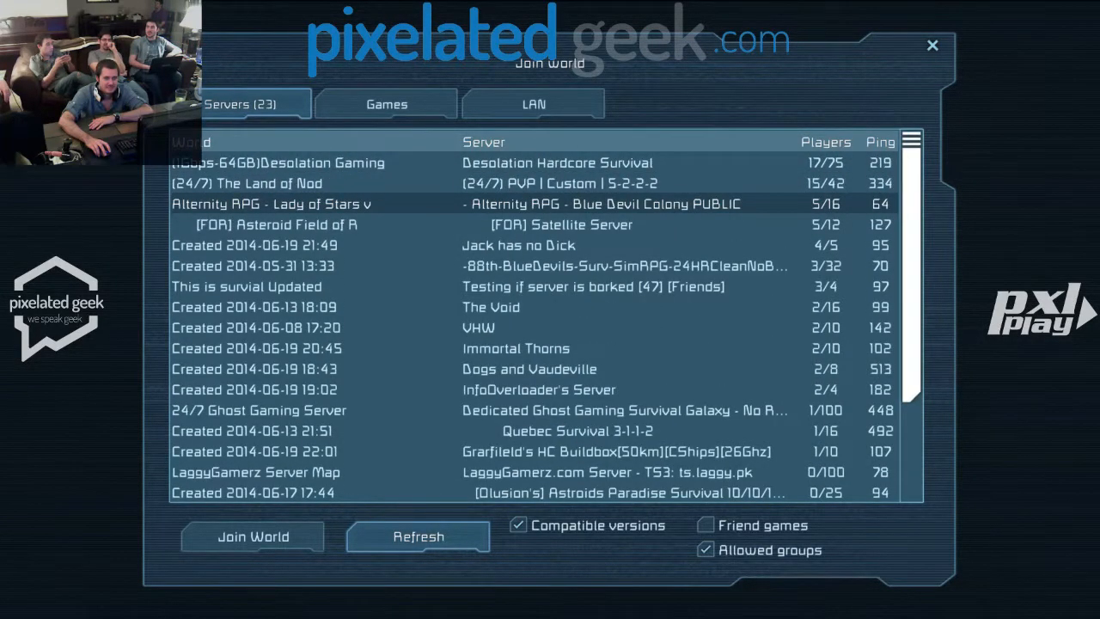
pyautogui.click(419, 536)
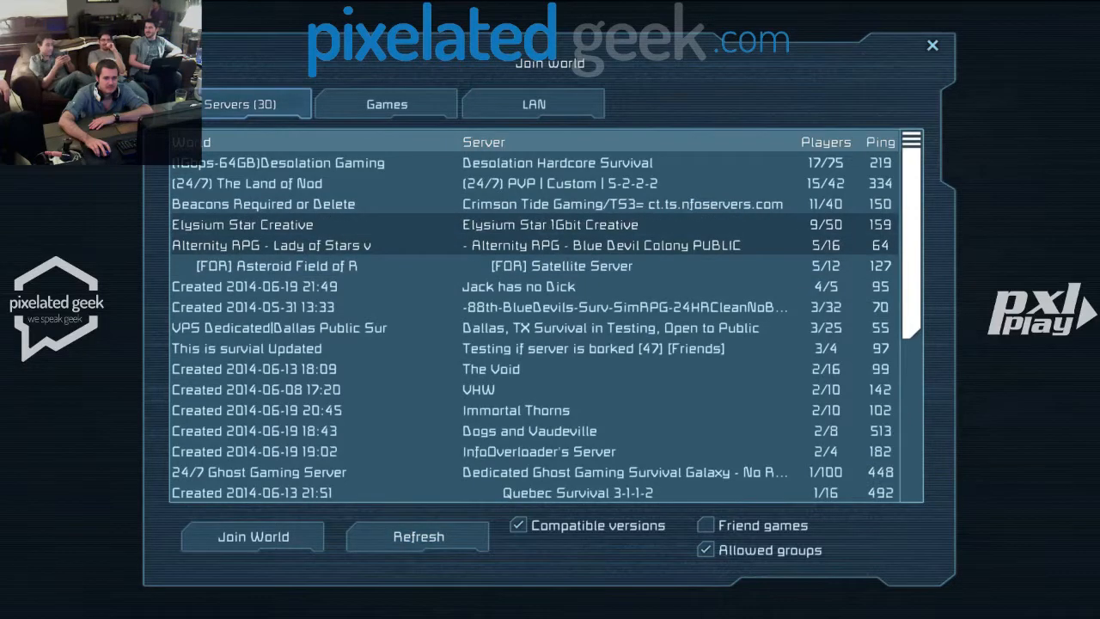
pyautogui.click(419, 536)
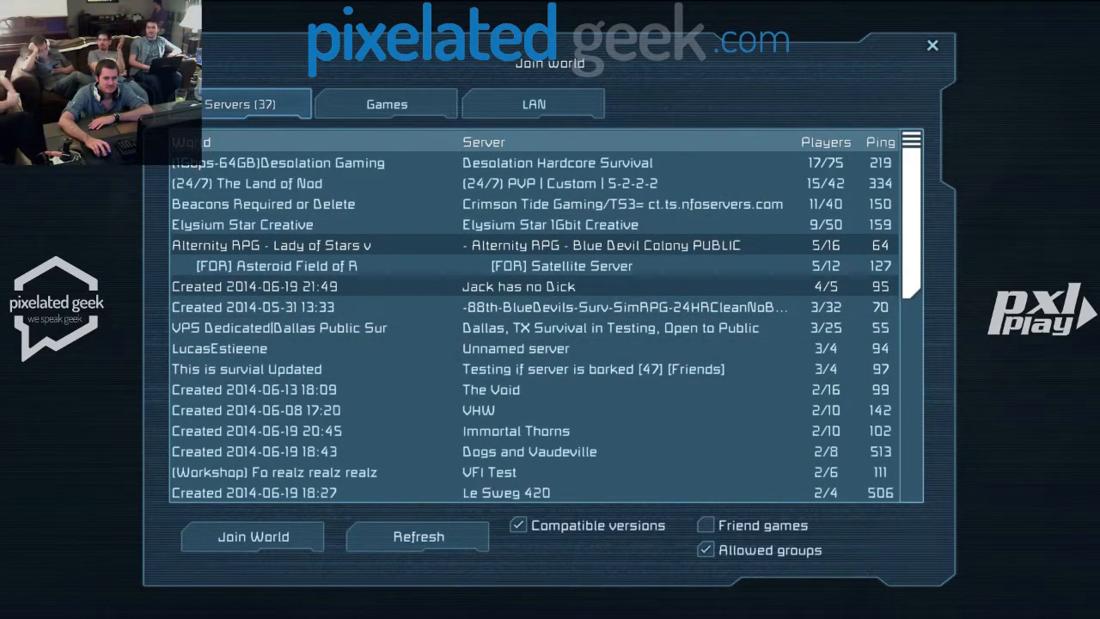
# Join a listed server, then dismiss the admin ban notice to return to the server list.
pyautogui.click(251, 536)
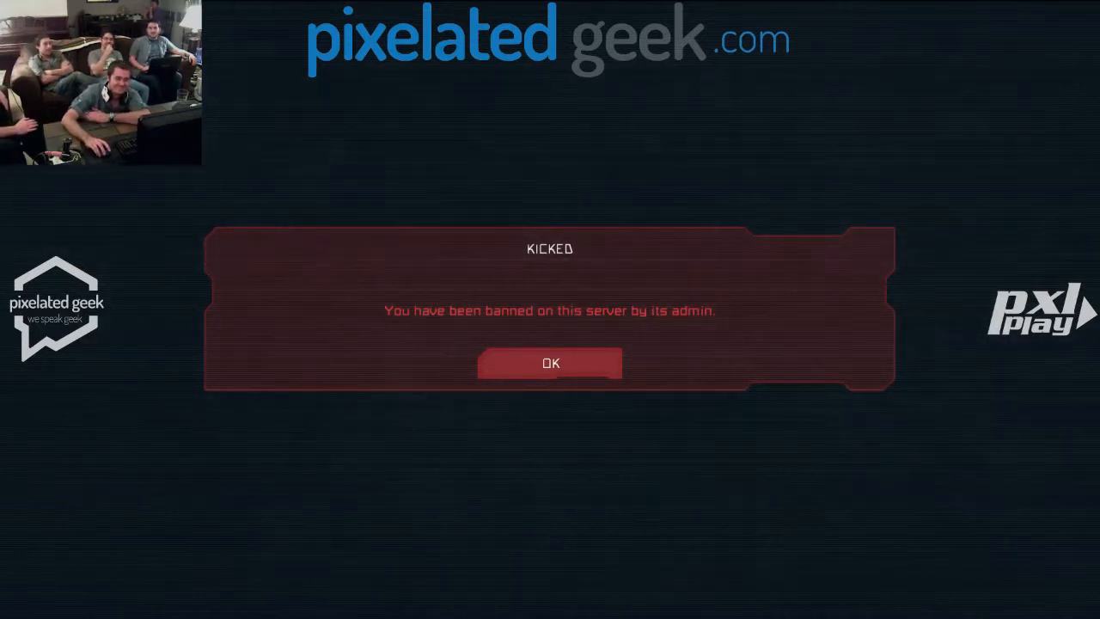
pyautogui.click(550, 361)
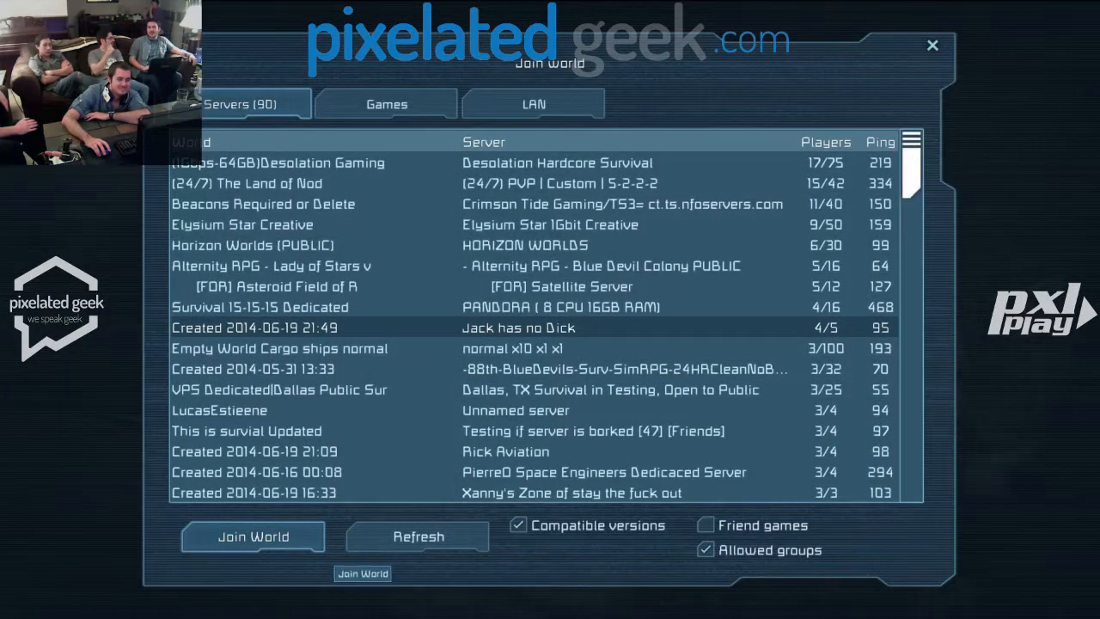
# Refresh the server list until it shows over forty servers and join one of them.
pyautogui.click(417, 536)
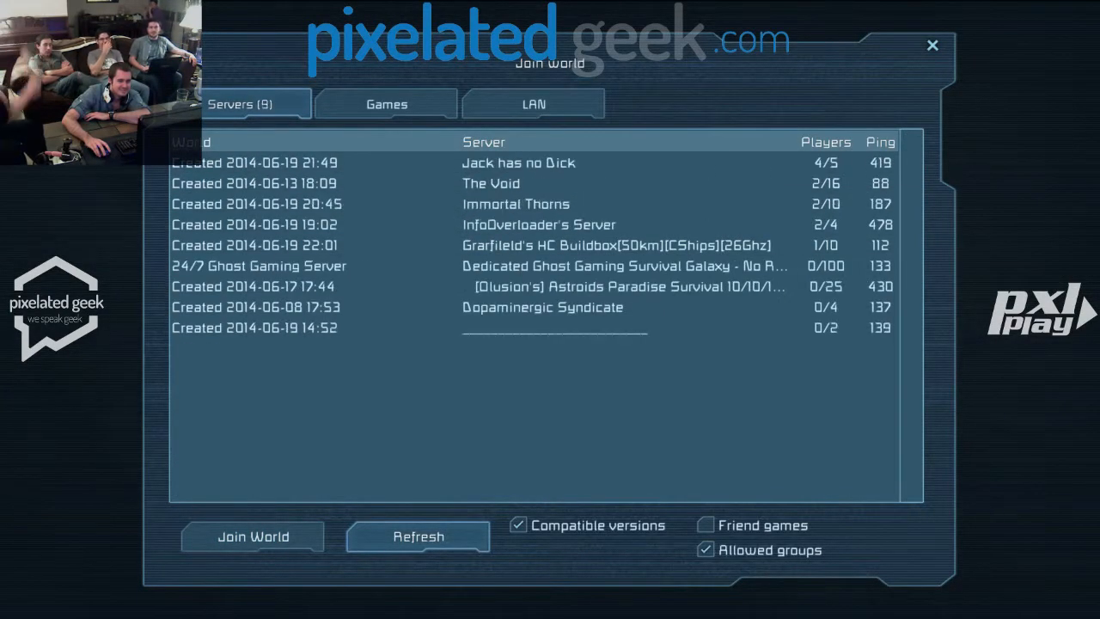
pyautogui.click(419, 536)
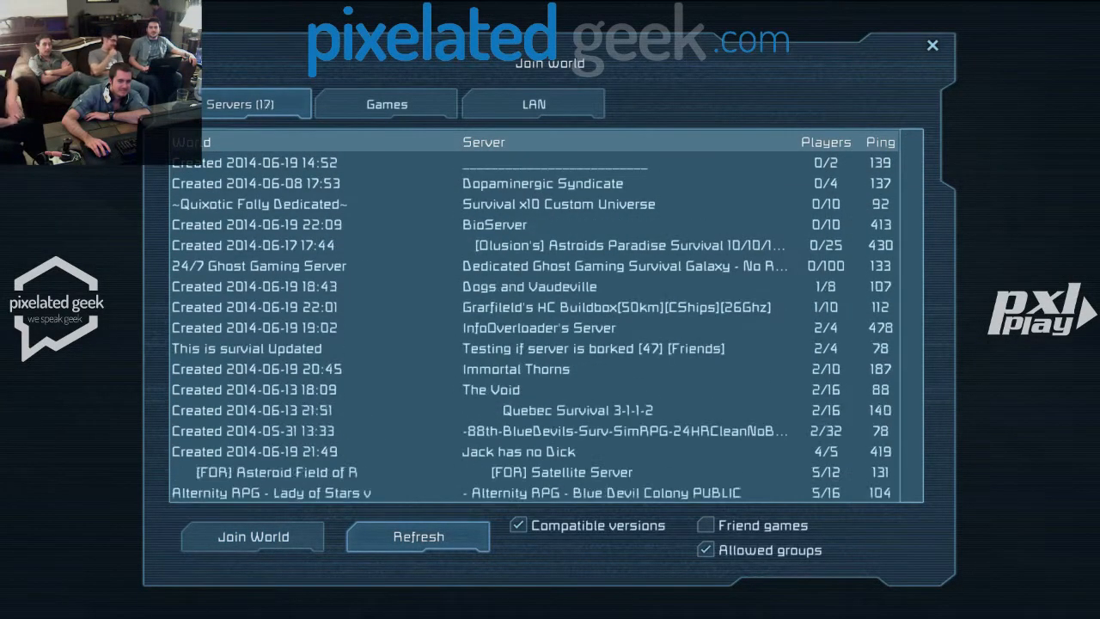
pyautogui.click(417, 536)
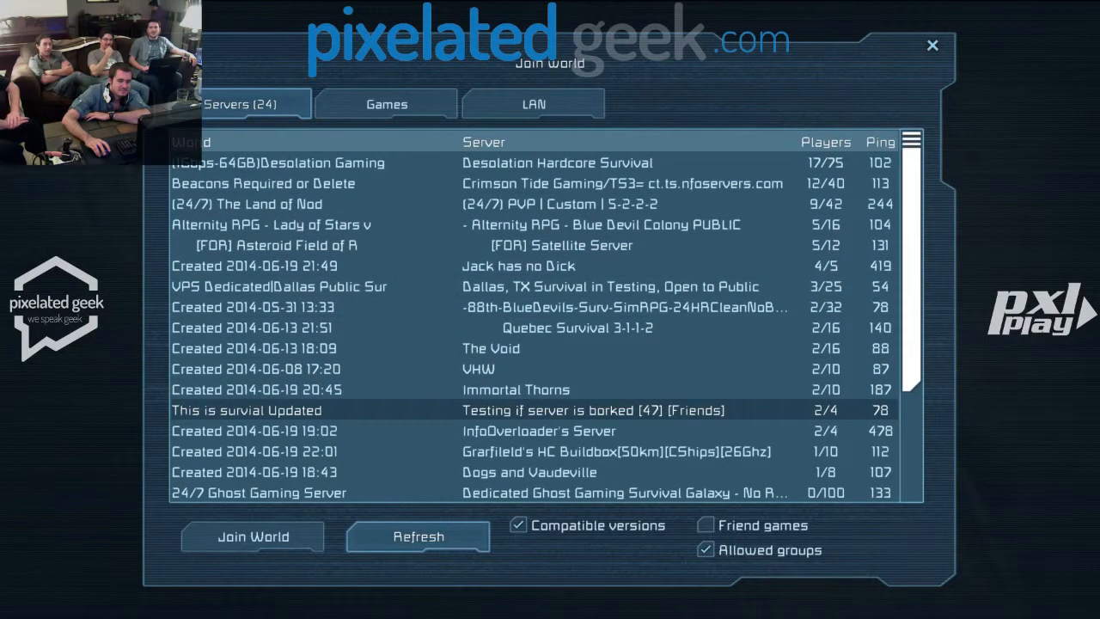
pyautogui.click(417, 537)
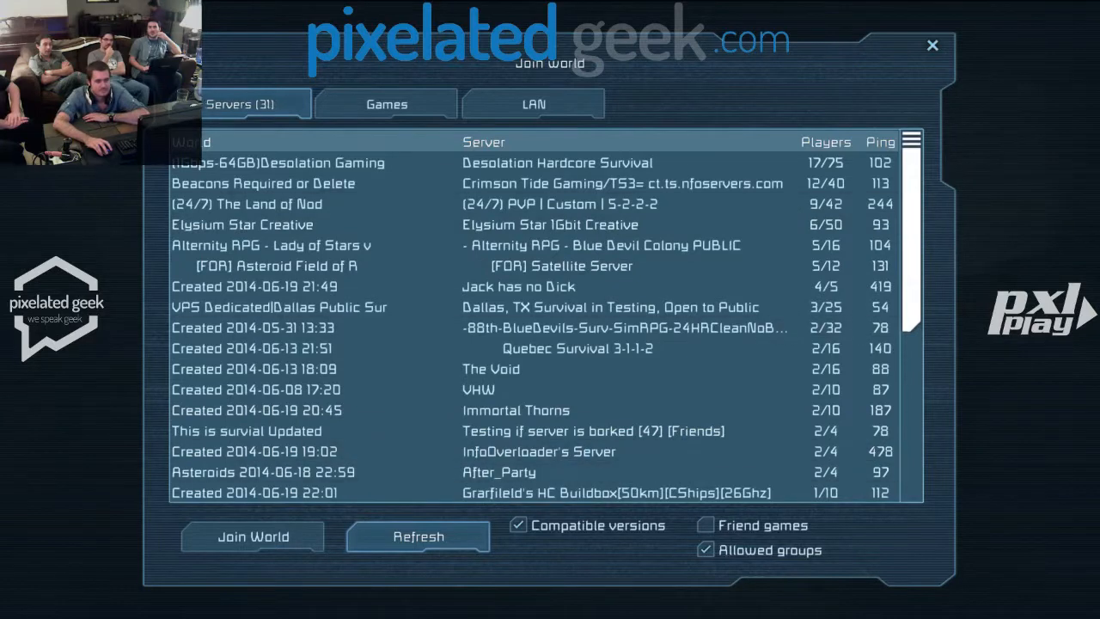
pyautogui.click(417, 536)
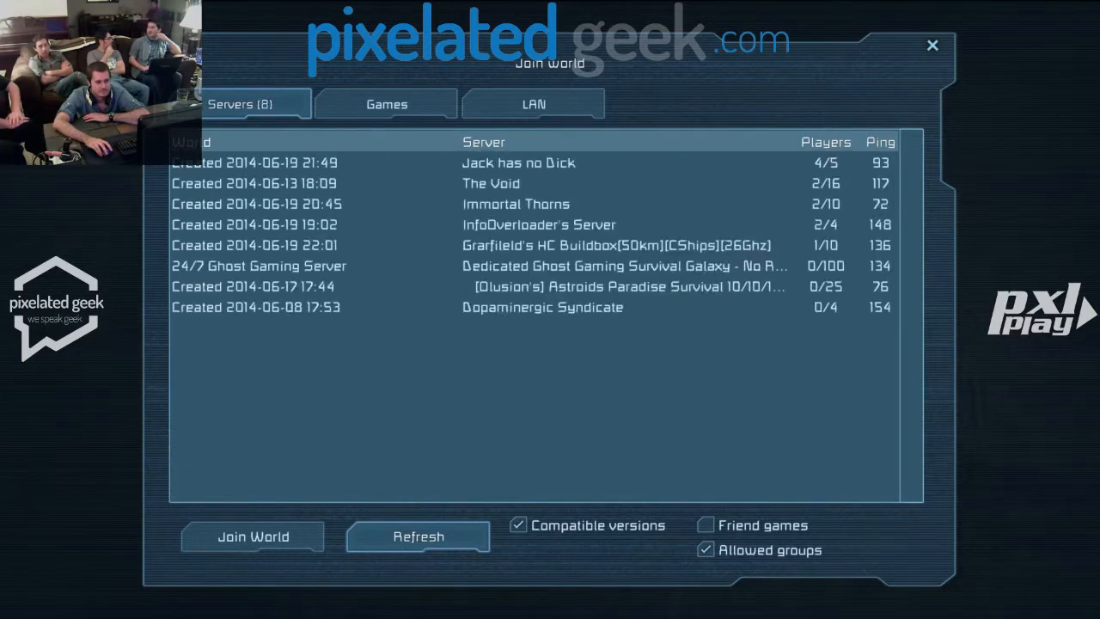
pyautogui.click(419, 536)
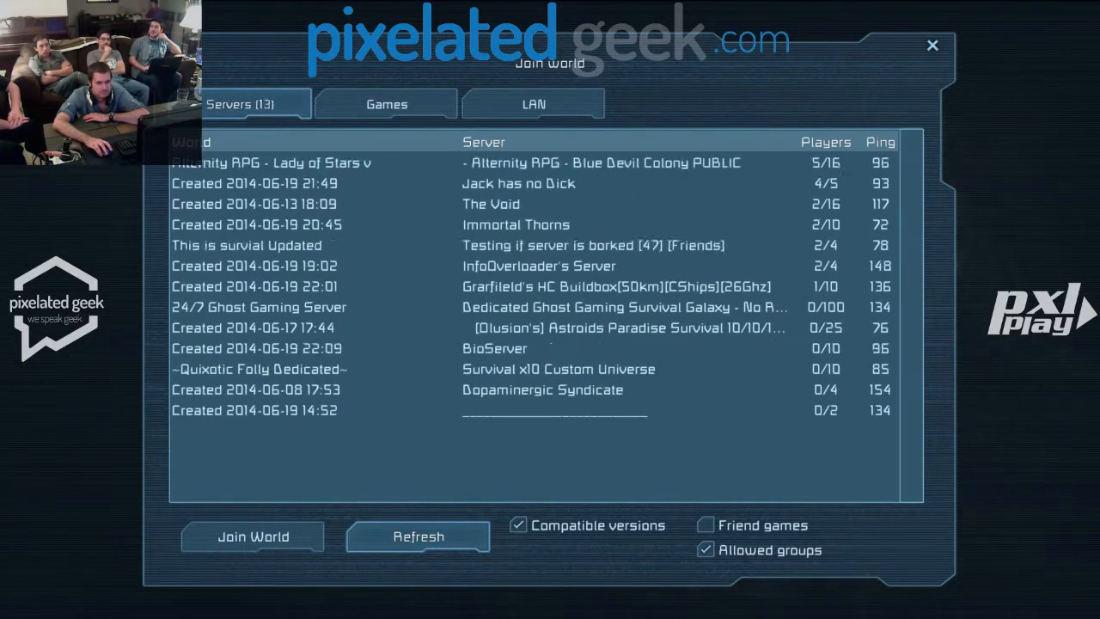
pyautogui.click(419, 536)
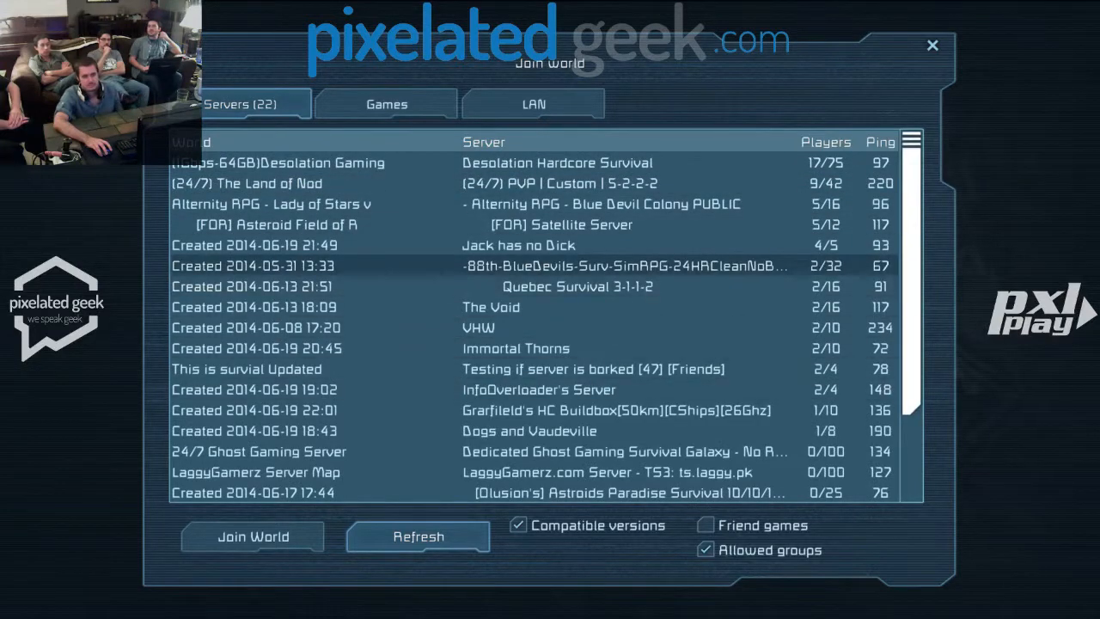
pyautogui.click(420, 536)
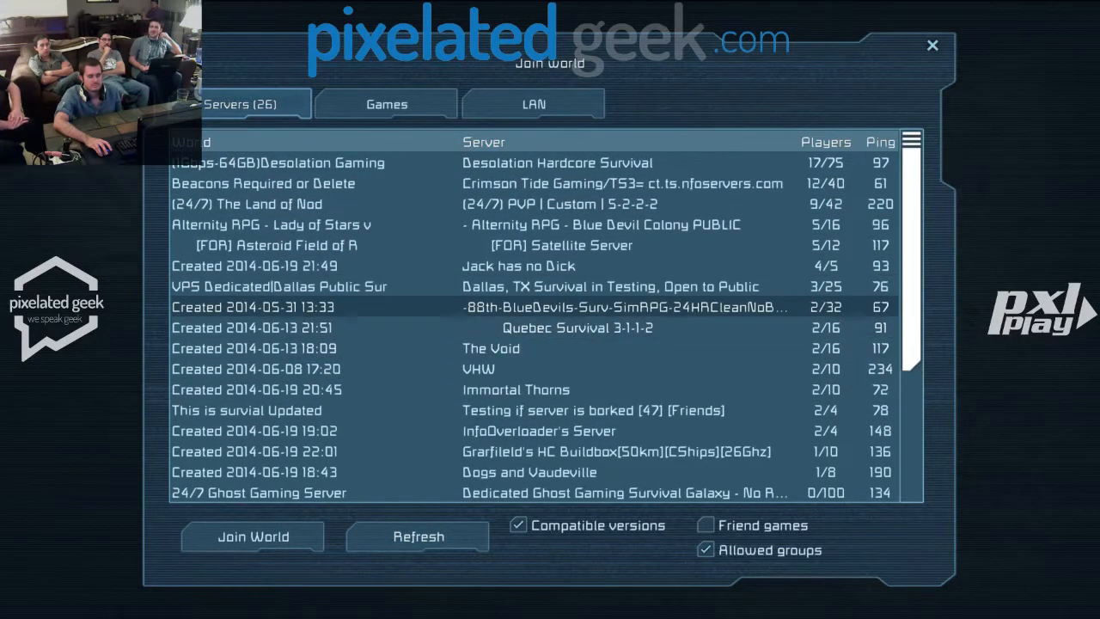
pyautogui.click(419, 536)
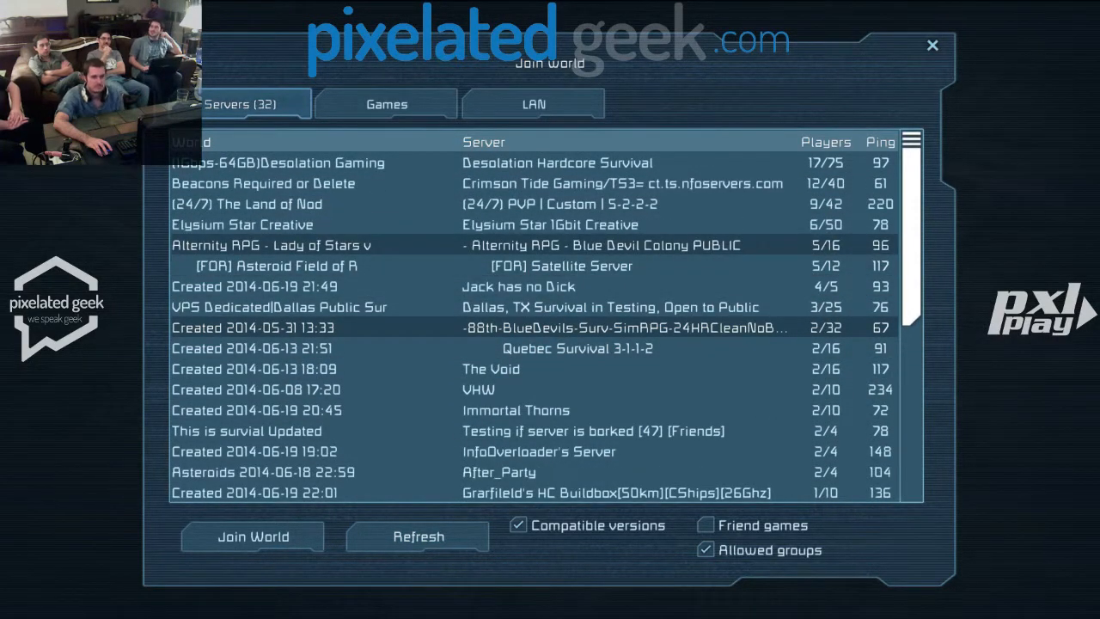
pyautogui.click(419, 536)
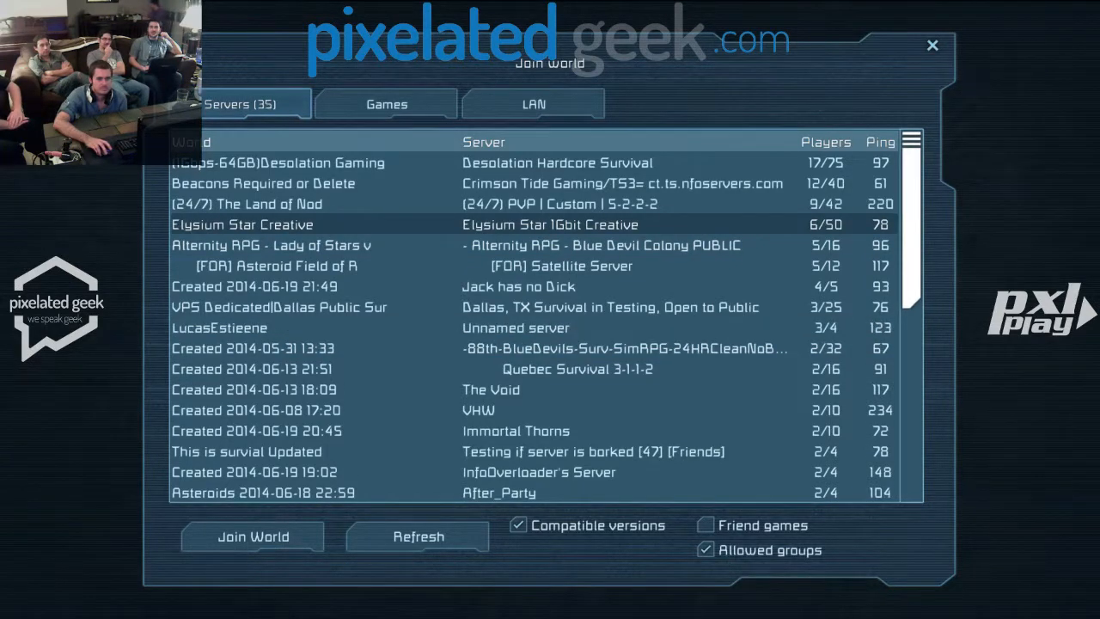
pyautogui.click(420, 536)
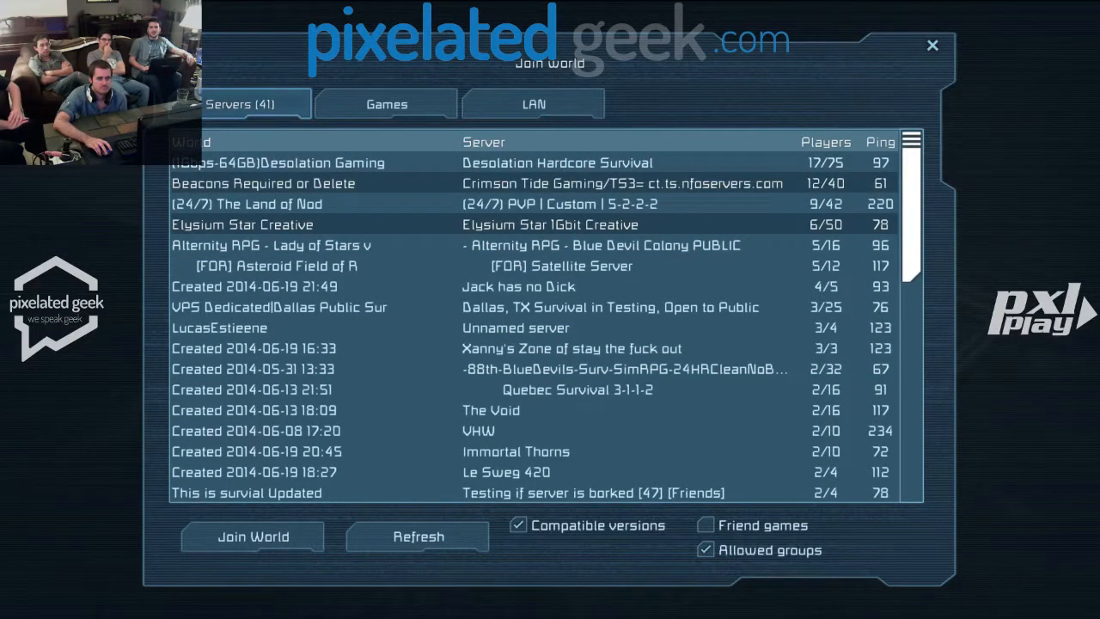
pyautogui.click(251, 536)
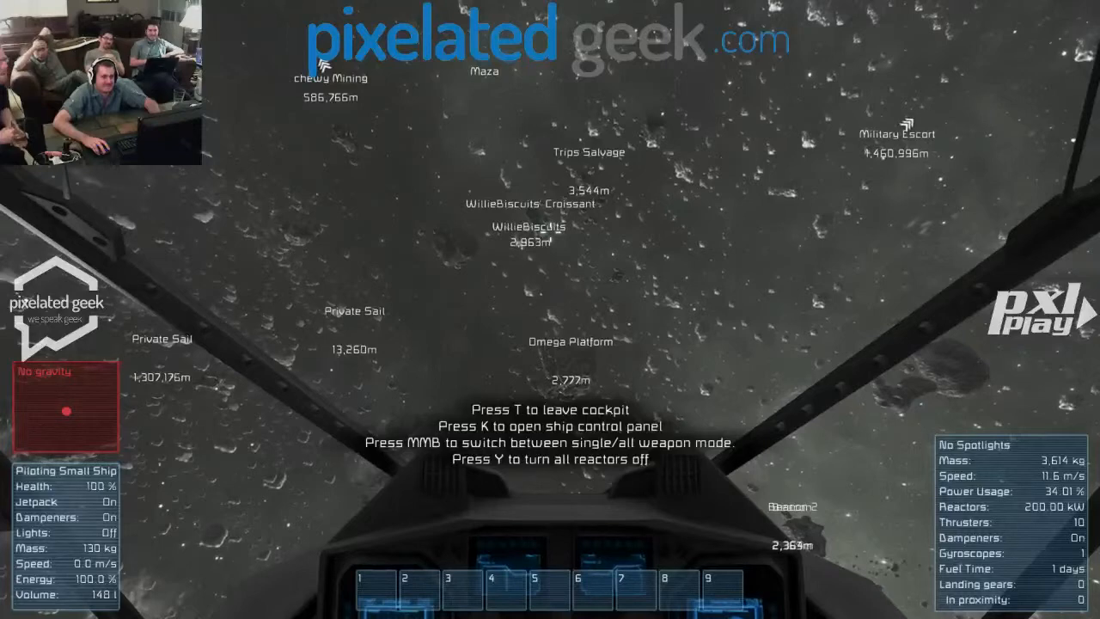
# Toggle to the third-person camera behind the small ship.
pyautogui.press('T')
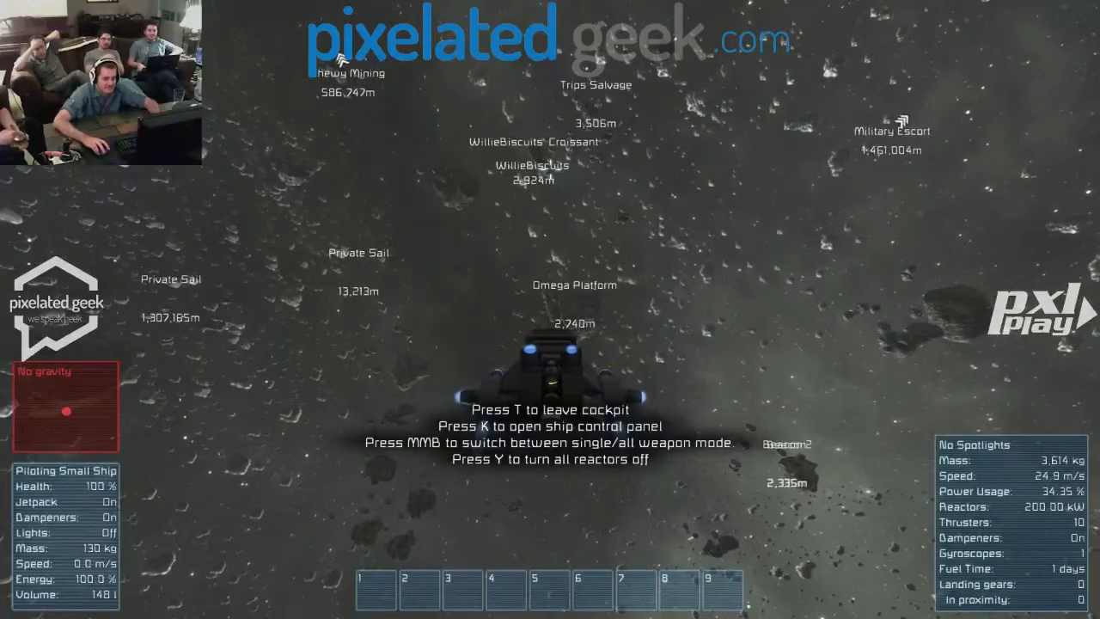